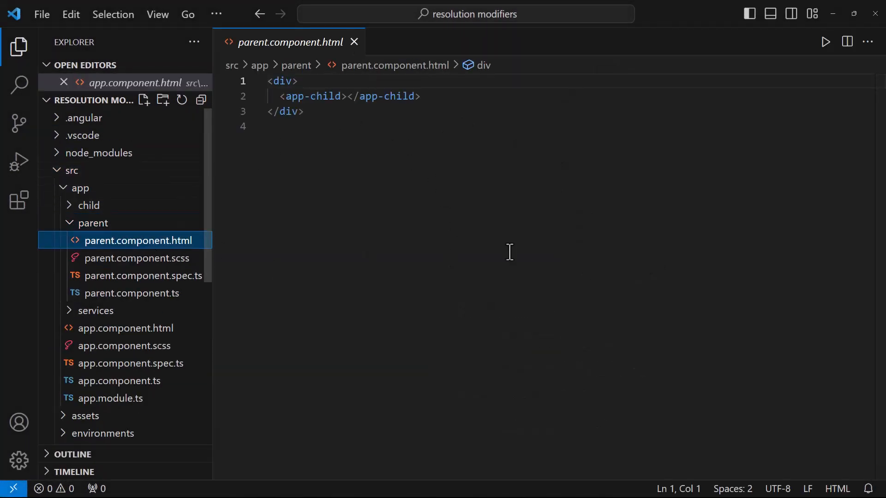
Review the child component's template and class, which provides ChildLoggerService for LoggerService
click(88, 205)
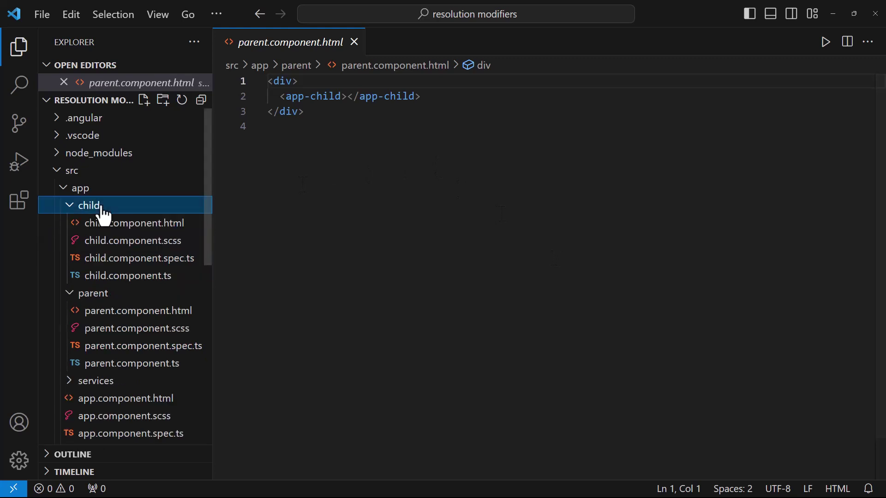
click(135, 223)
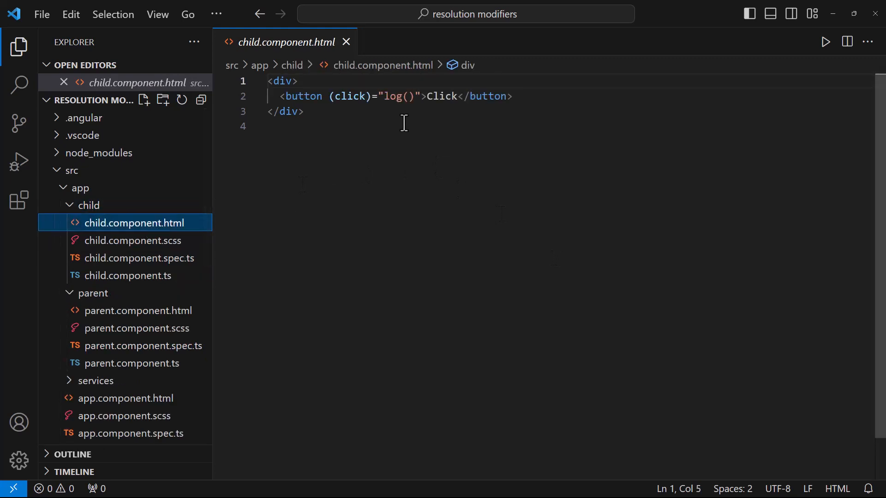
mouse_move(154, 278)
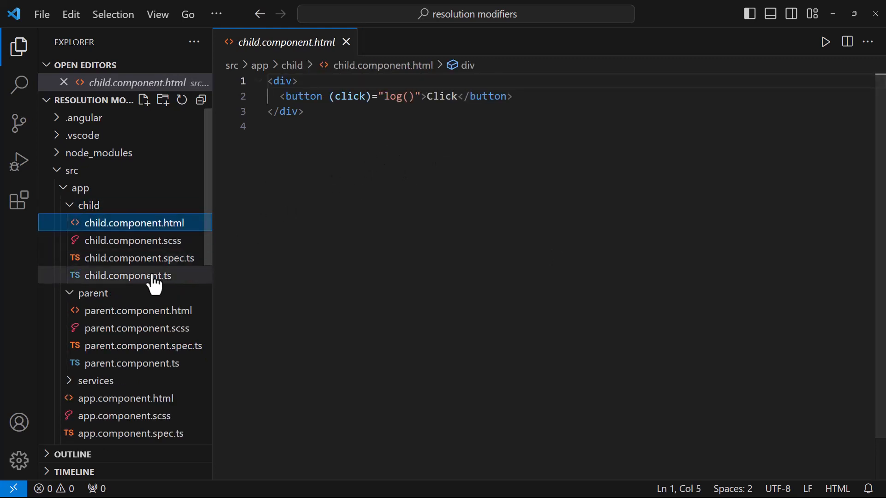
click(129, 275)
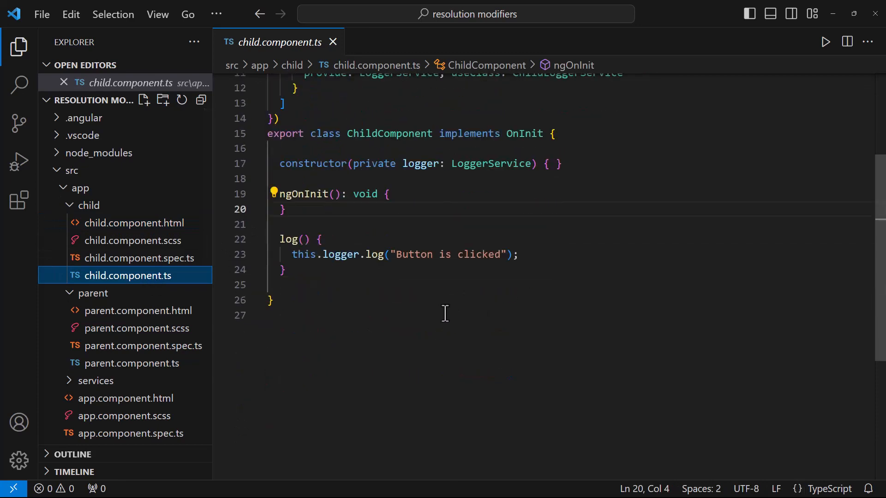
scroll(down, 3)
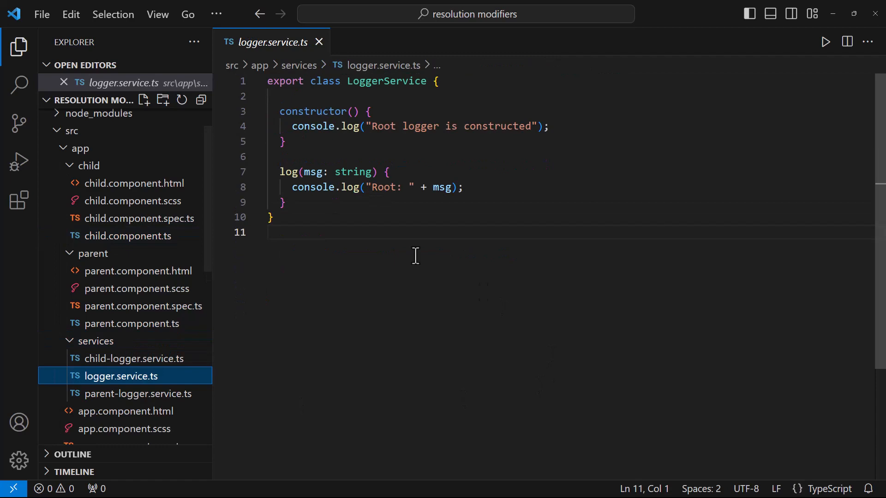
click(128, 235)
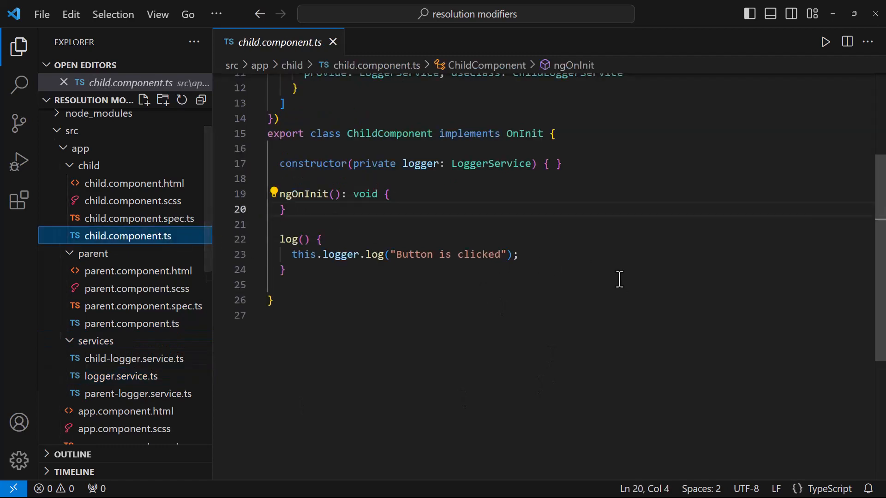
scroll(up, 3)
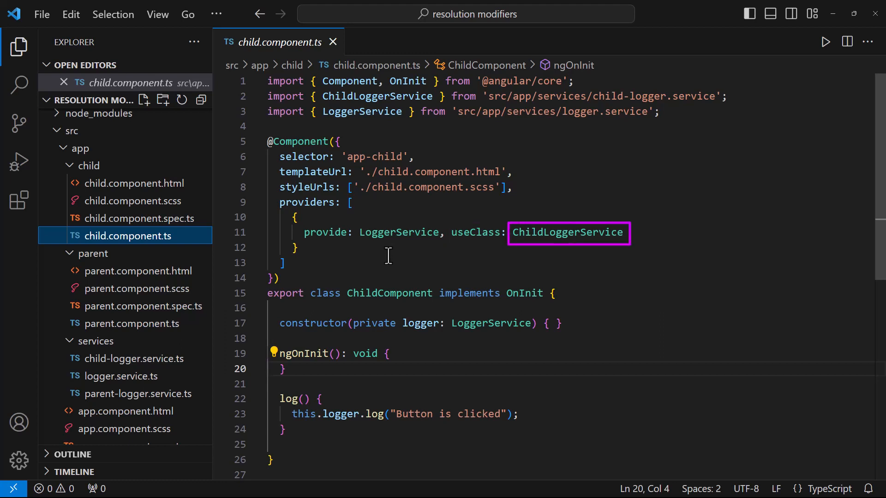
mouse_move(160, 288)
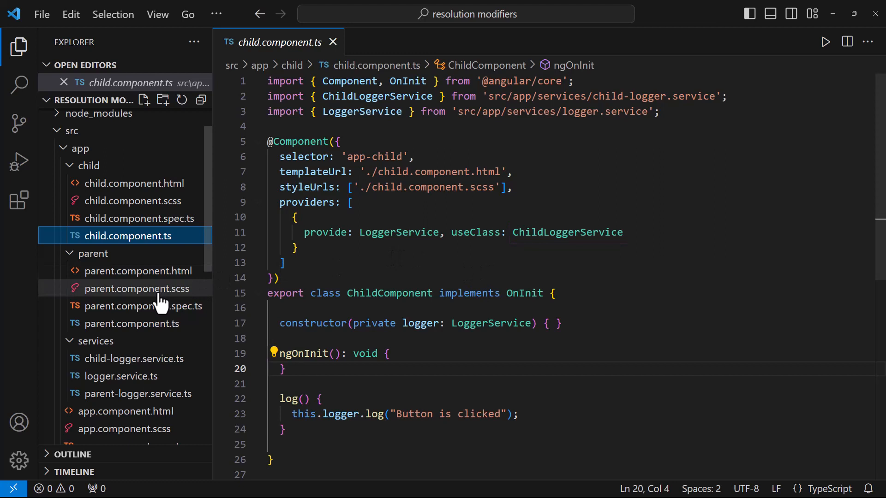
Review the ChildLoggerService and parent LoggerService source files
scroll(down, 3)
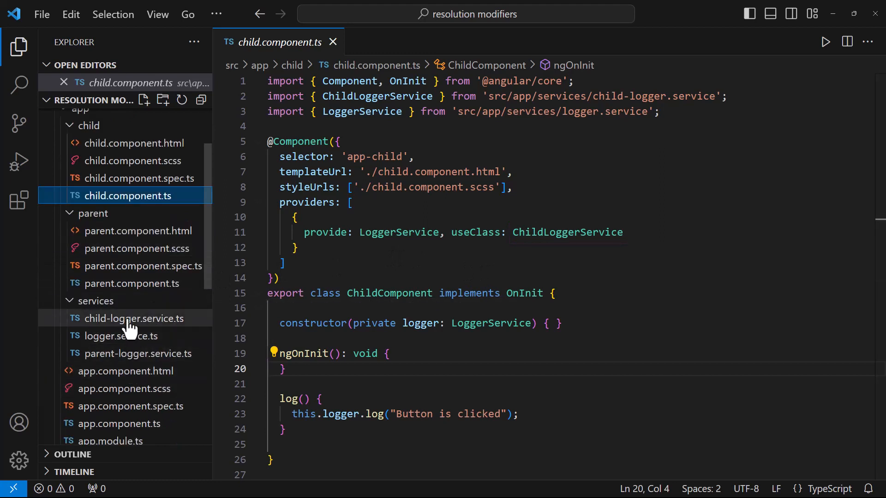
click(136, 319)
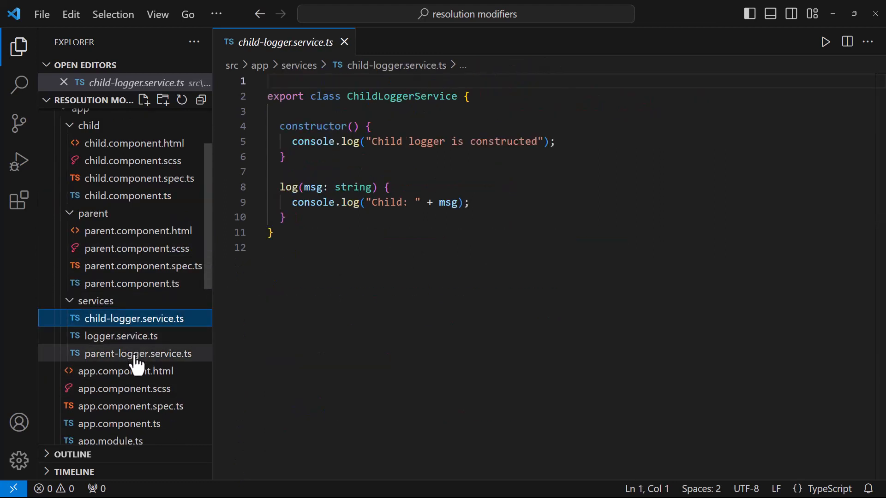
click(138, 353)
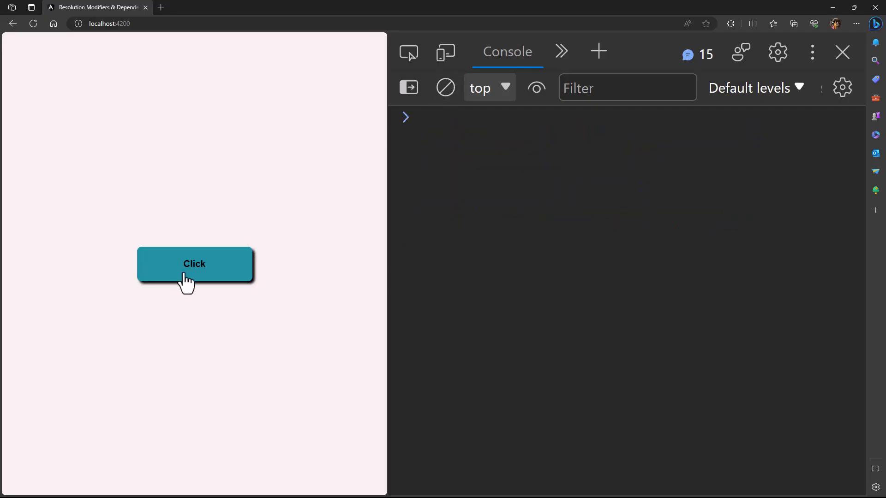
Trigger the demo page's Click button and check which logger writes to the console
click(194, 264)
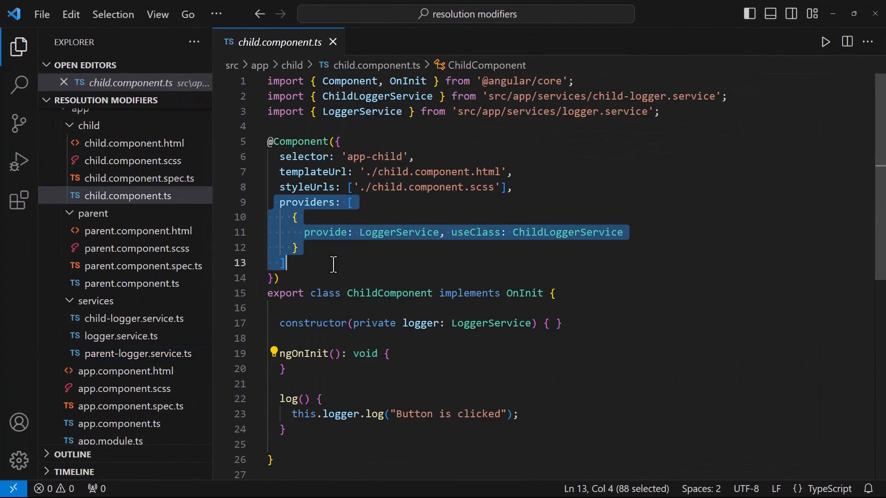
Comment out child.component.ts's providers array supplying ChildLoggerService for LoggerService
key(Ctrl+/)
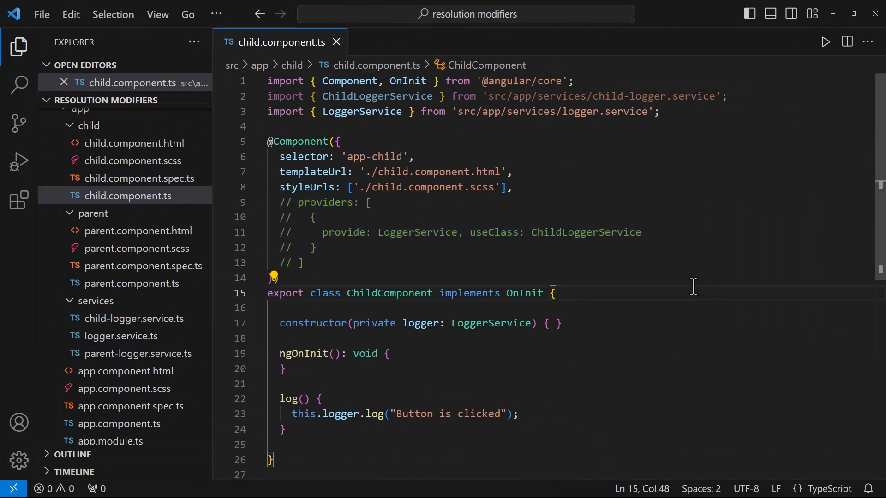
click(129, 283)
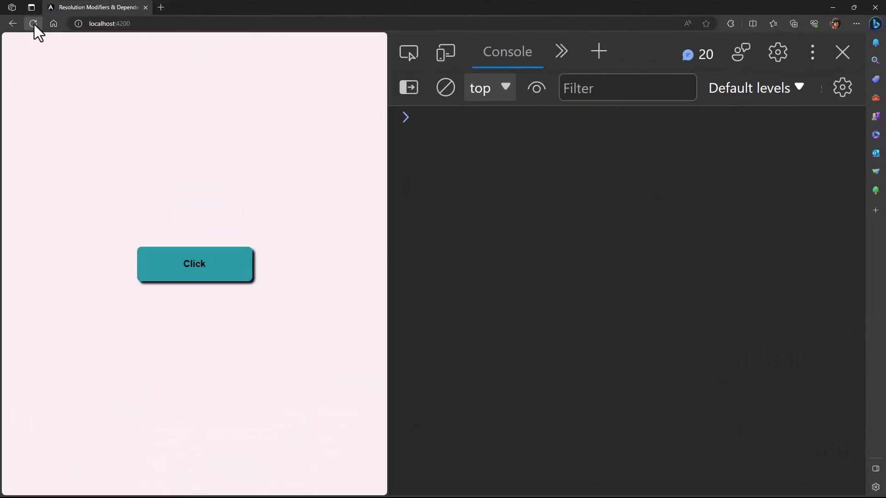
Reload the app and log a click, now producing 'Parent: Button is clicked'
click(33, 24)
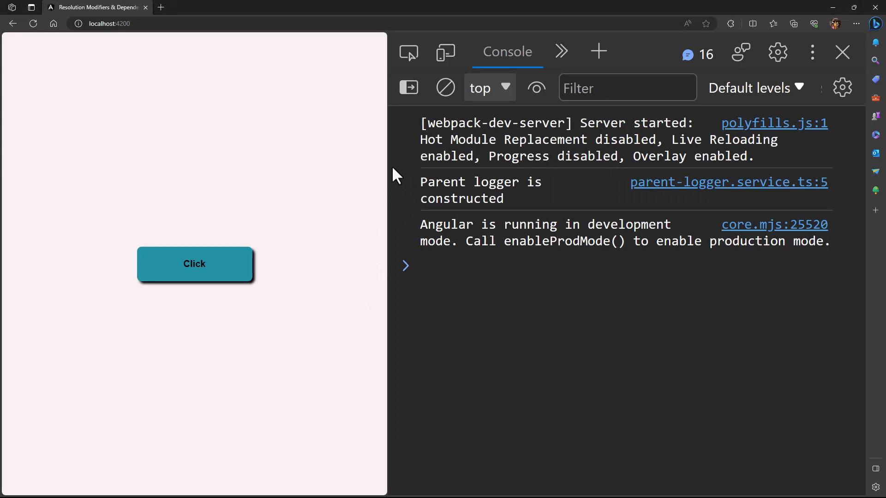
click(195, 264)
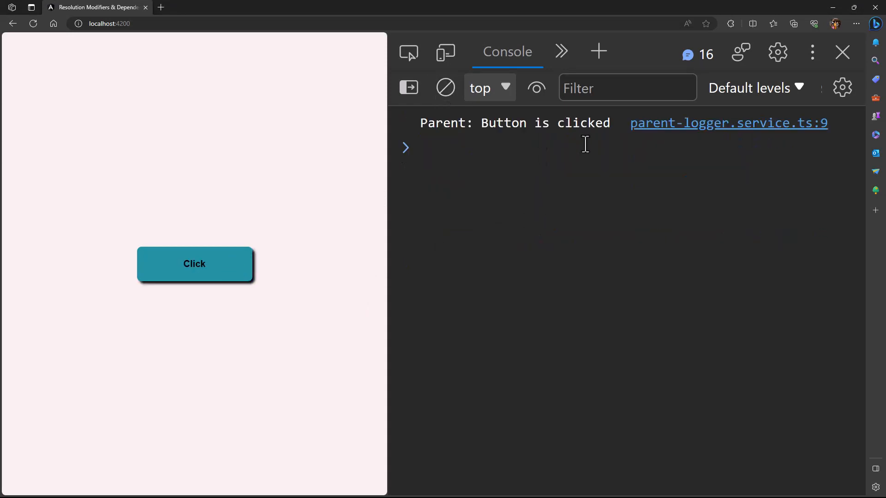
mouse_move(424, 223)
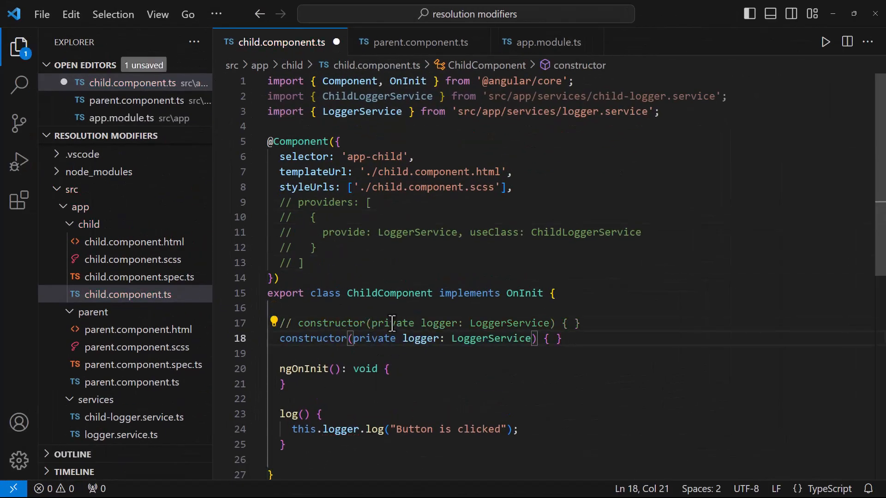
text(Self)
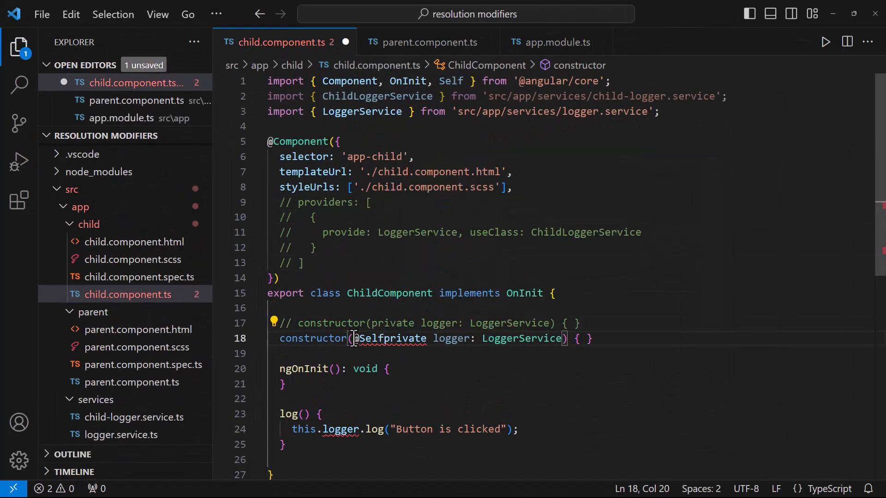
text(())
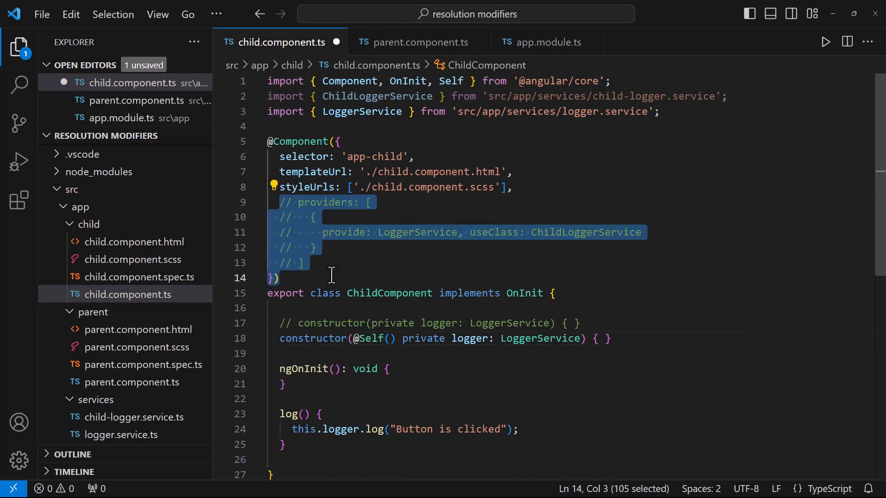
key(ctrl+/)
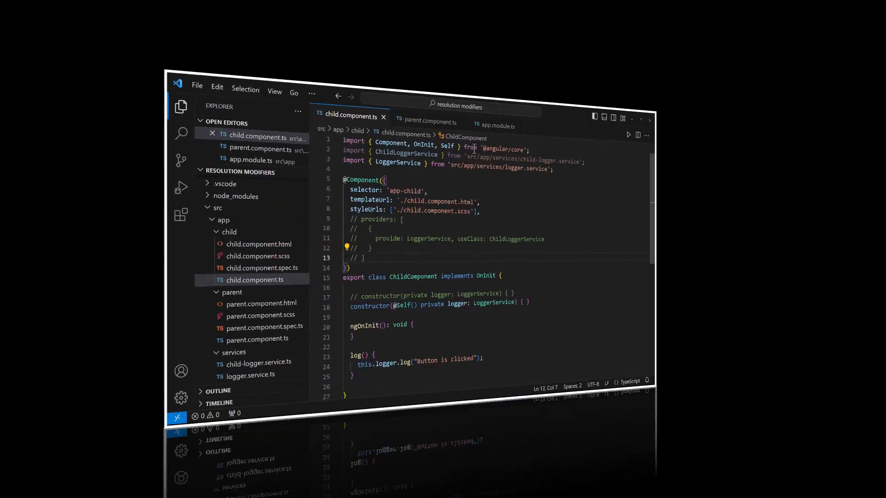
click(427, 122)
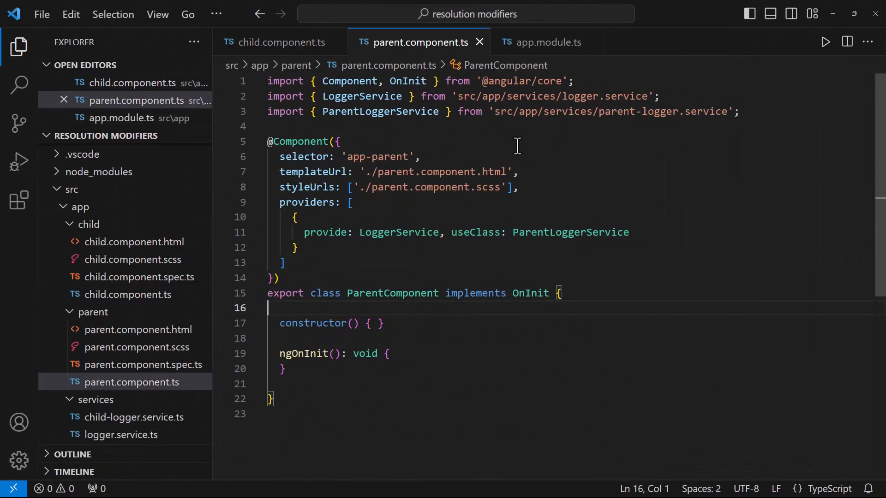
mouse_move(277, 41)
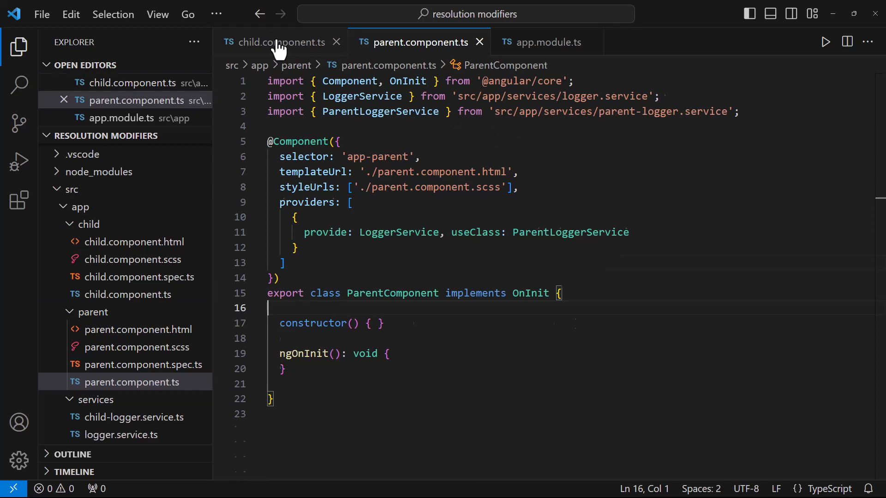
click(277, 41)
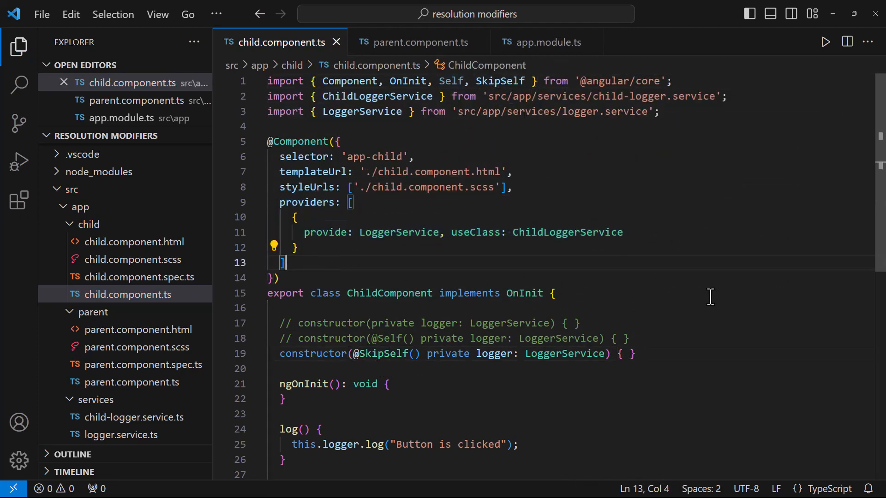
click(418, 41)
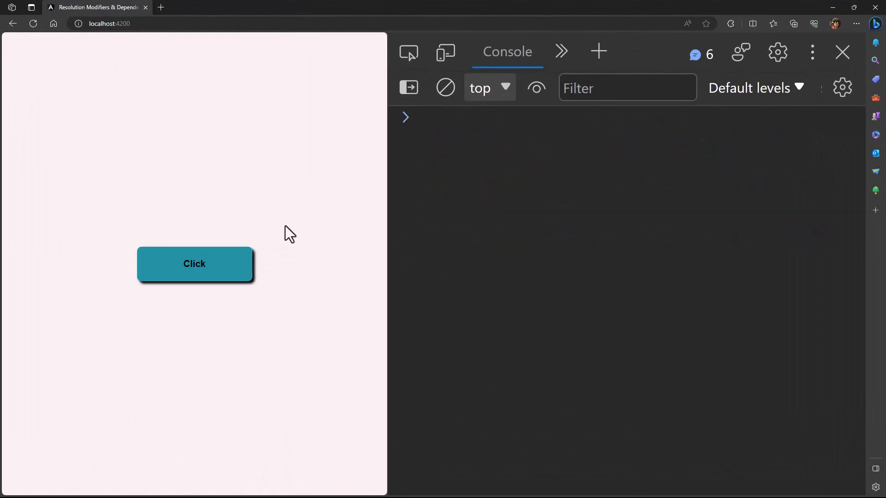
click(195, 264)
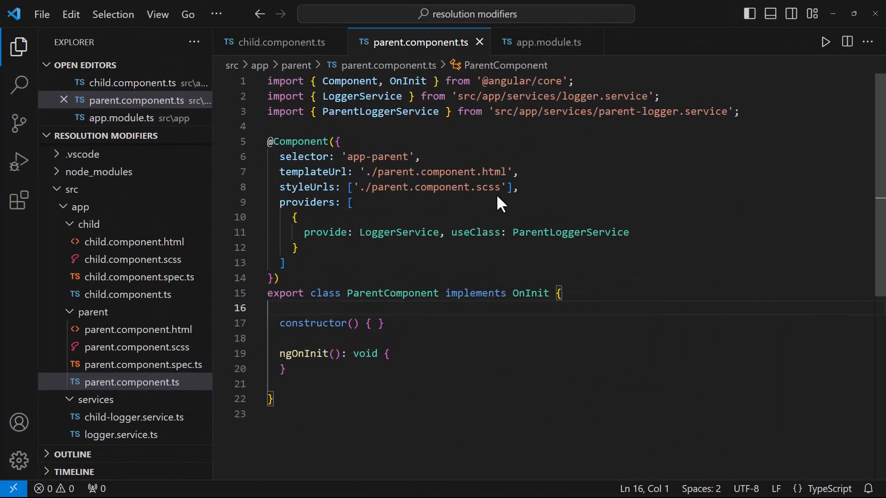
mouse_move(464, 212)
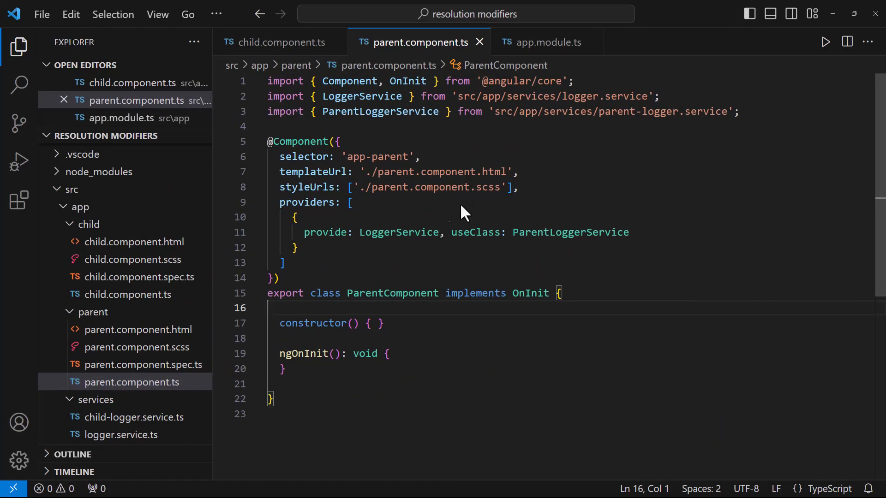
key(ctrl+/)
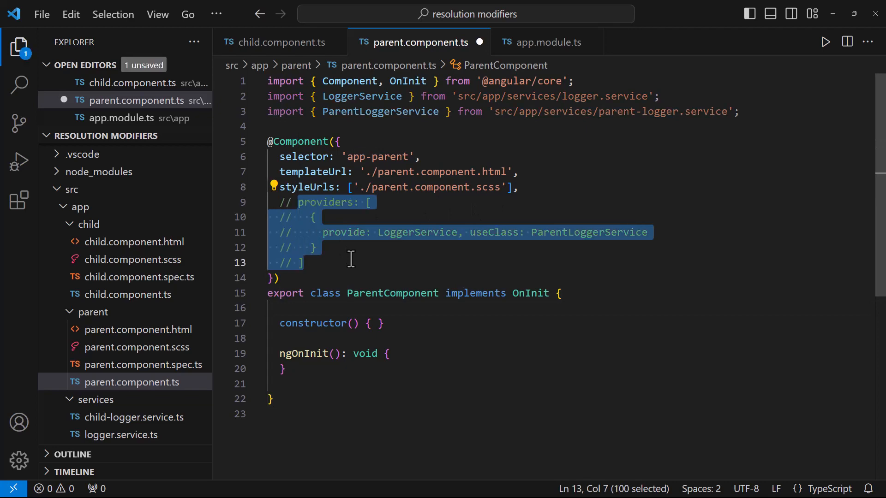
click(280, 42)
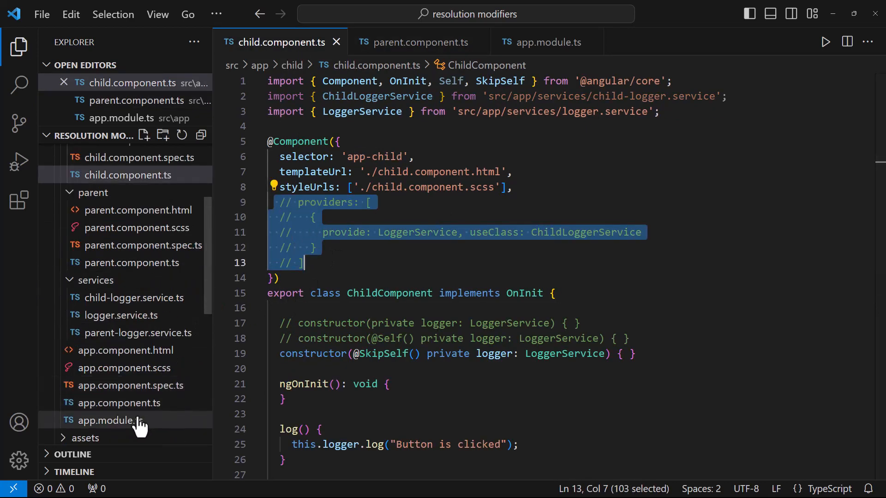
click(114, 421)
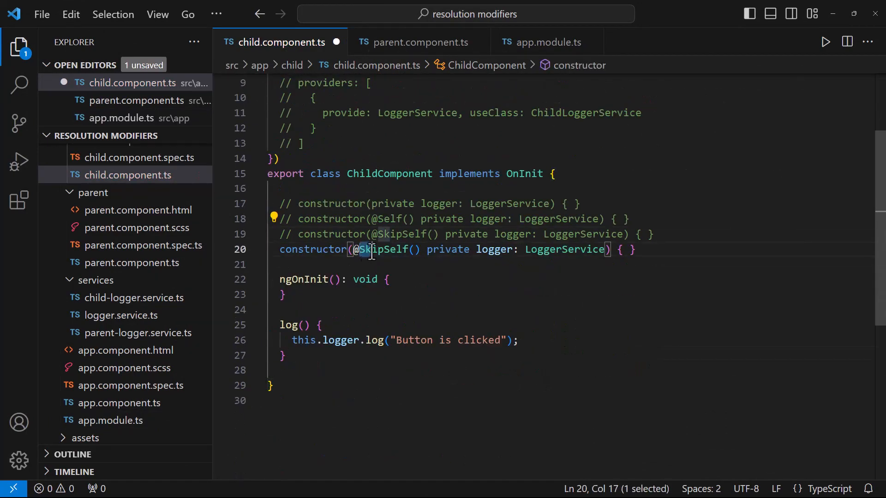
text(@Optional)
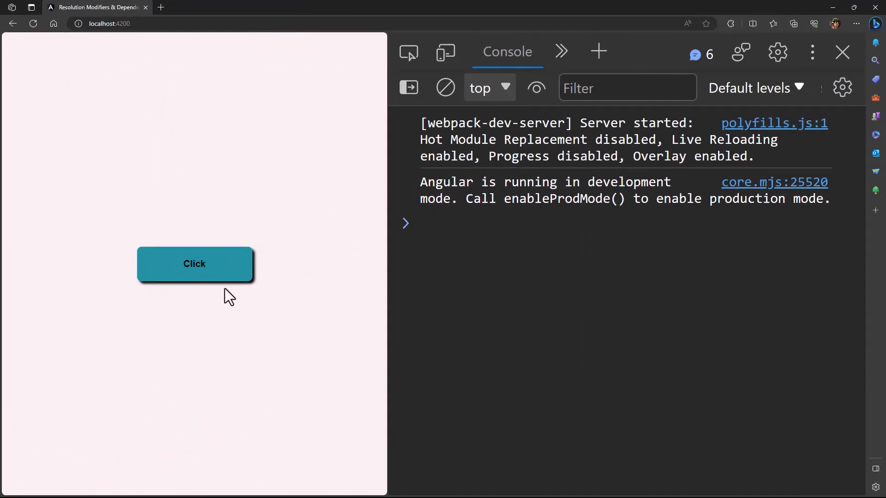
click(194, 264)
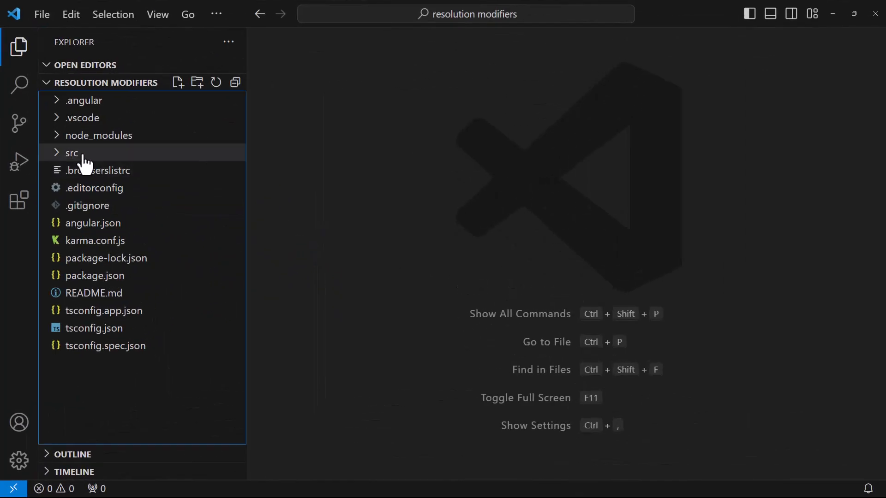
Review the child template, parent directive logger service, parent.directive.ts and child.directive.ts
click(71, 152)
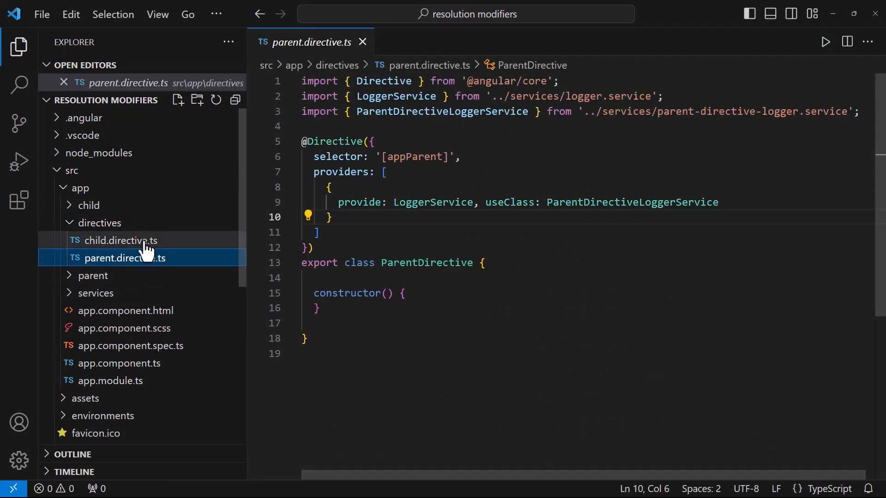
click(119, 240)
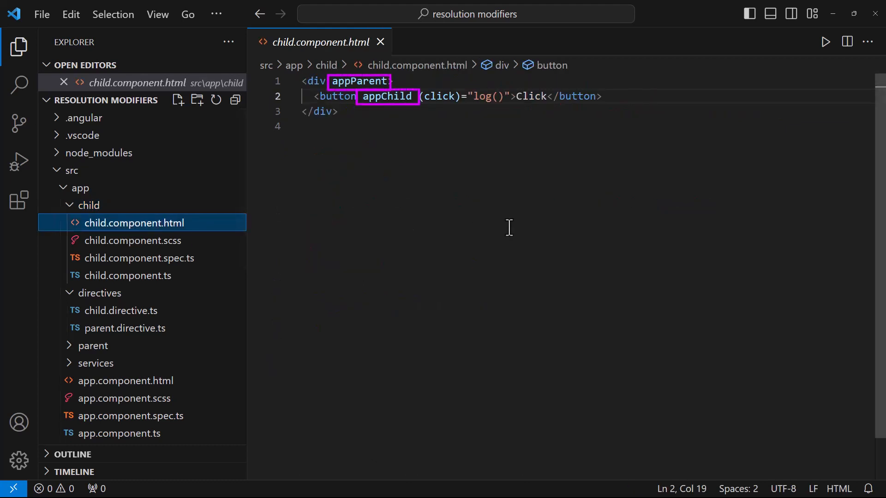
click(96, 363)
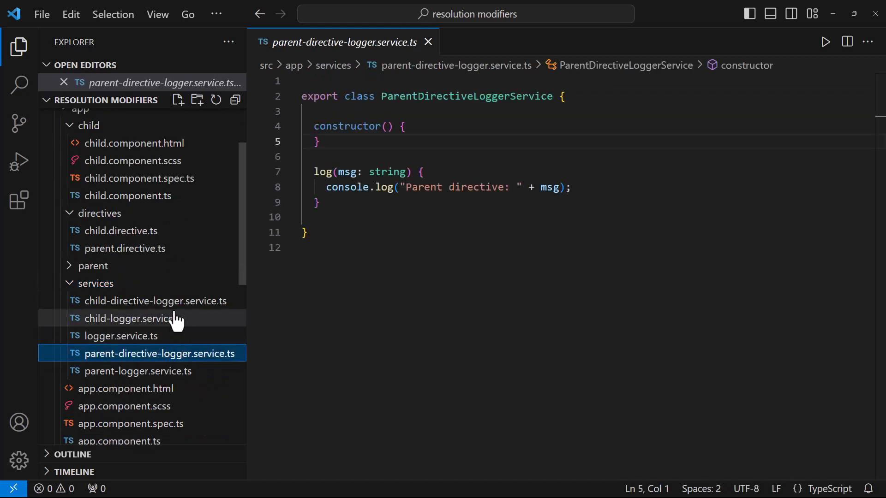
click(125, 248)
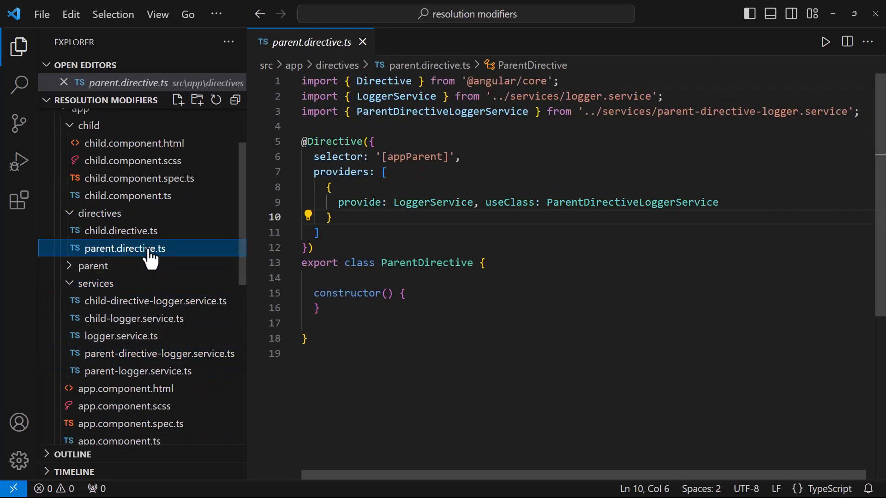
click(119, 231)
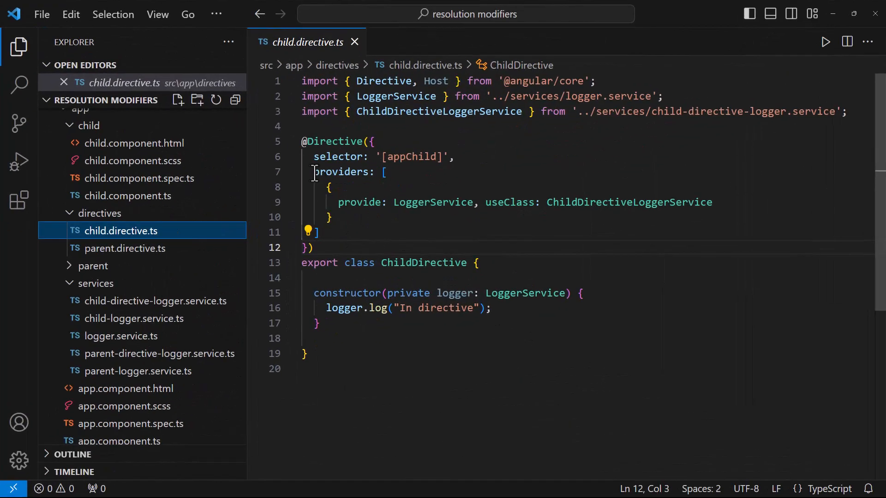
Comment out the LoggerService providers in child.directive.ts and parent.directive.ts
key(ctrl+/)
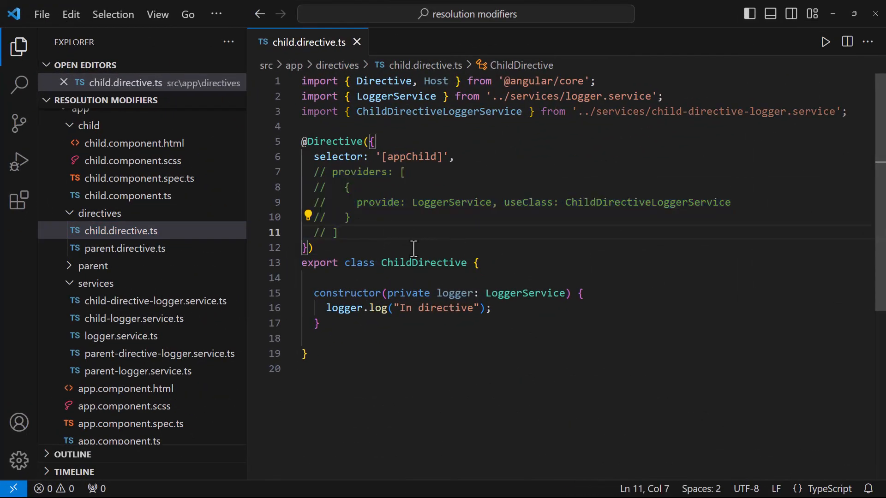
click(124, 248)
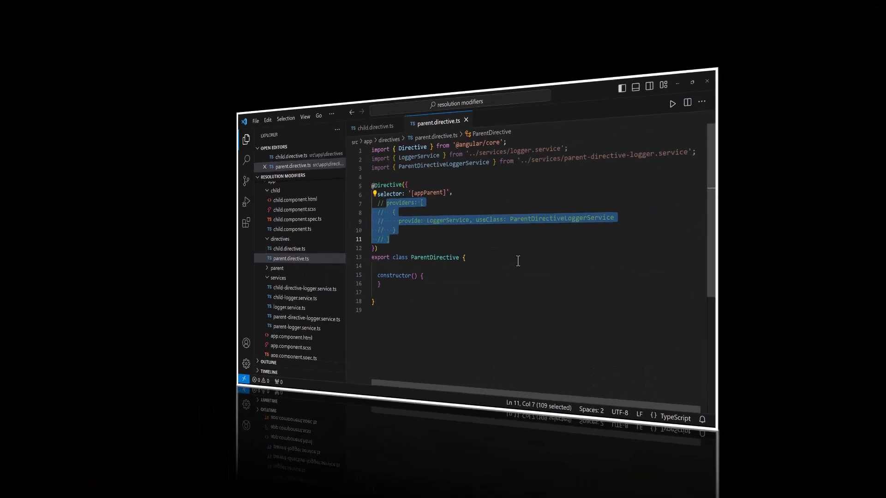
key(alt+tab)
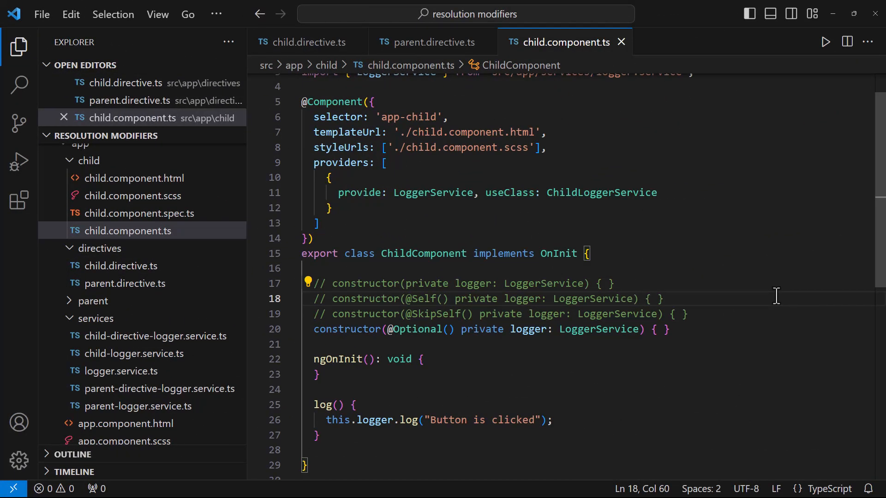
mouse_move(306, 42)
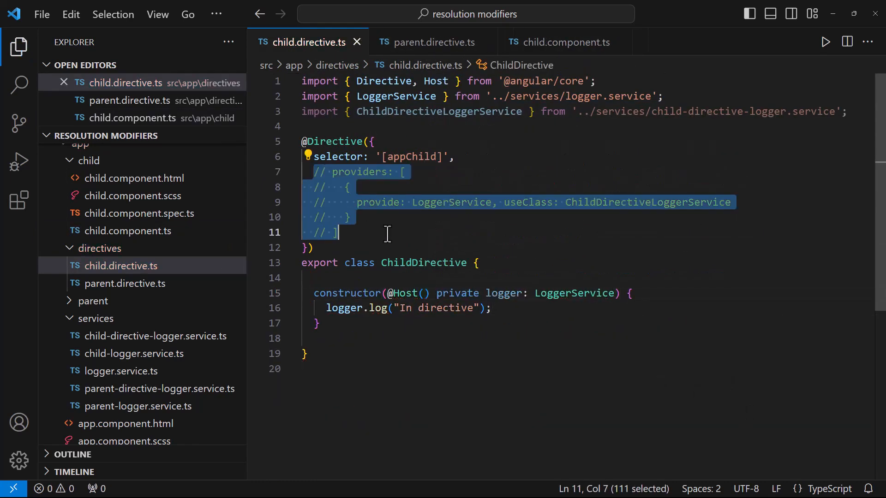
click(432, 41)
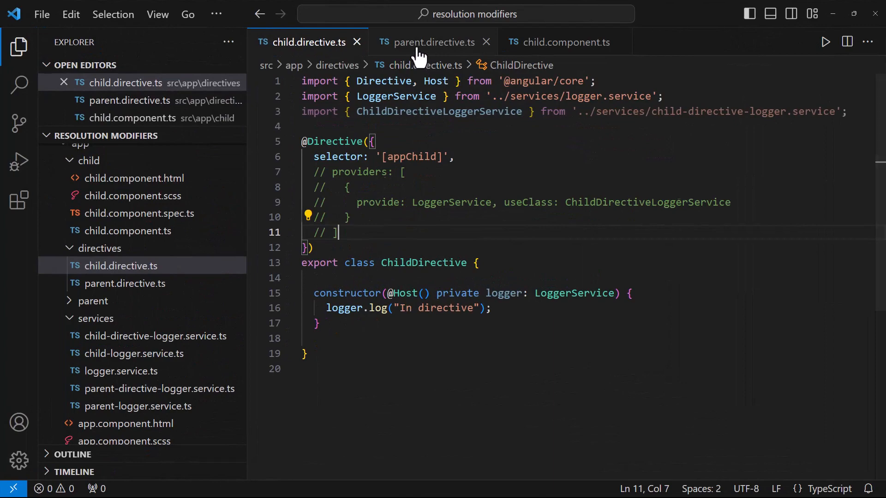
click(432, 41)
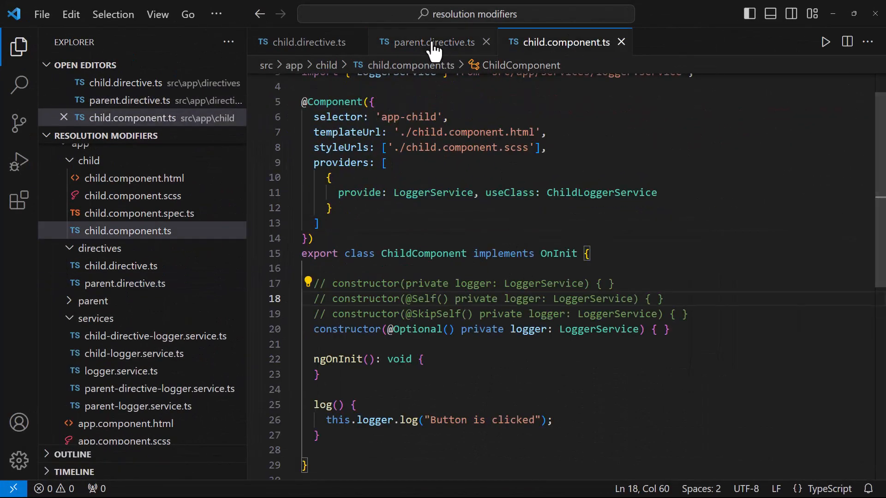
click(306, 42)
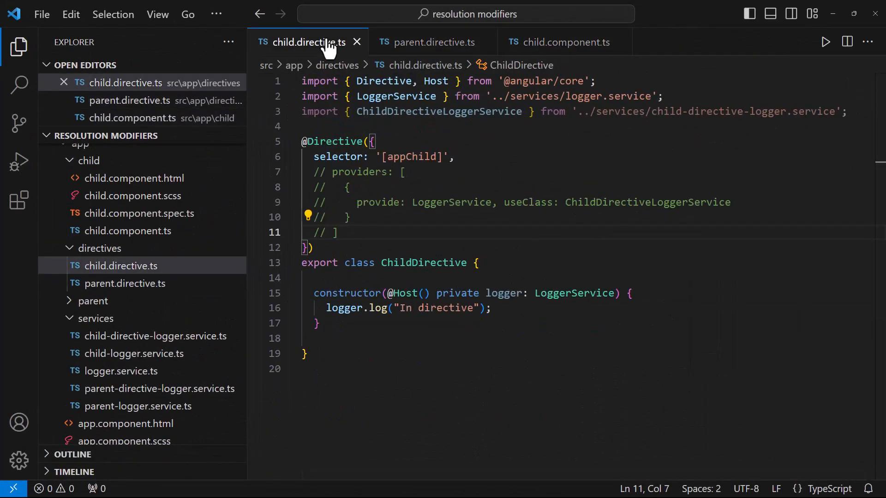